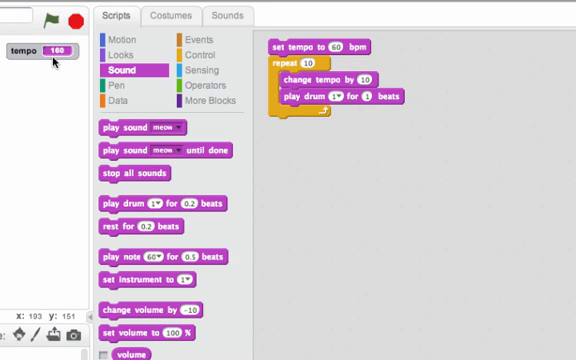
Step: Show the Data category with variable and list blocks
{"action": "left_click", "coordinate": [122, 90]}
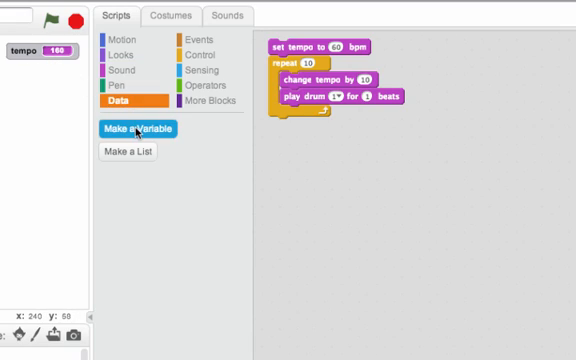
Step: Create a new variable named 'note' via Make a Variable
{"action": "left_click", "coordinate": [128, 128]}
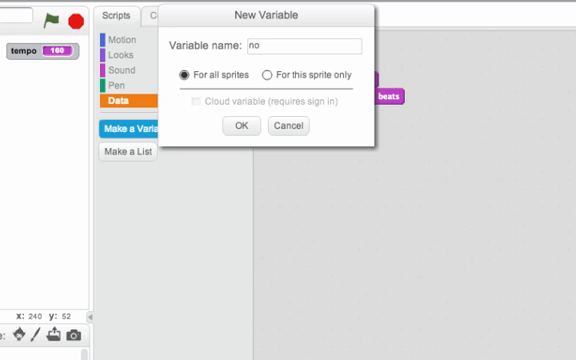
{"action": "left_click", "coordinate": [242, 124]}
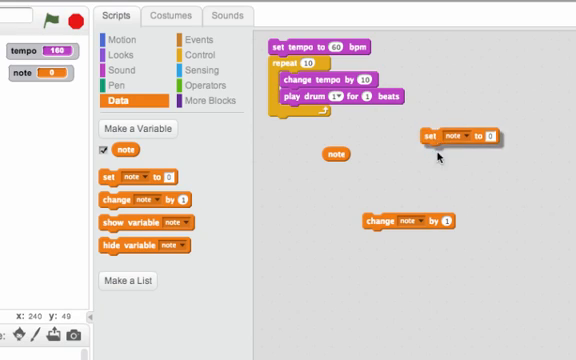
Step: Start a second script with set note to 60 and bring up the Control blocks for a repeat loop
{"action": "left_click_drag", "start_coordinate": [452, 140], "coordinate": [464, 44]}
{"action": "type", "text": "60"}
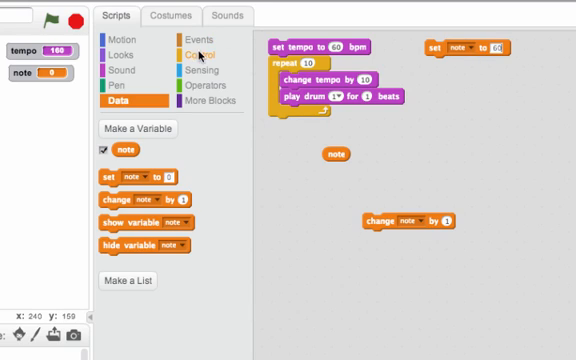
{"action": "left_click", "coordinate": [184, 52]}
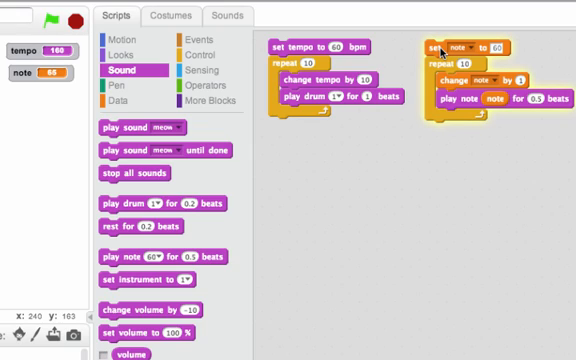
Step: Add a separate set tempo to 60 bpm block to the first script area
{"action": "left_click", "coordinate": [36, 12]}
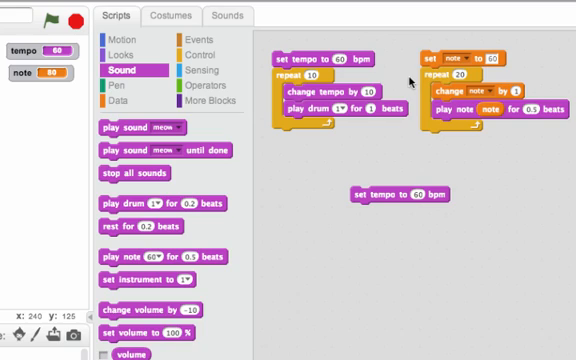
{"action": "mouse_move", "coordinate": [428, 96]}
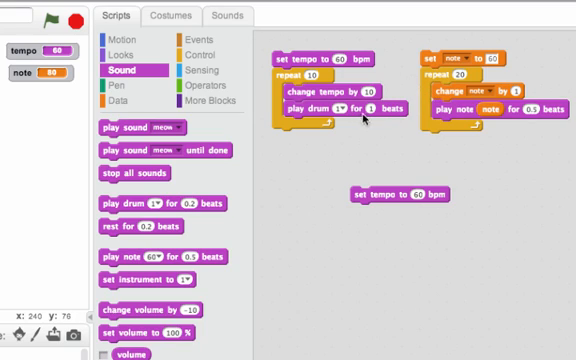
{"action": "mouse_move", "coordinate": [496, 118]}
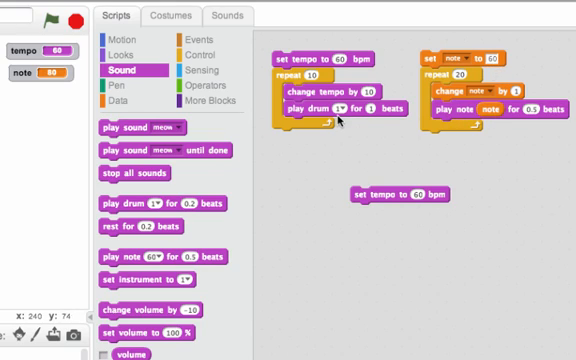
{"action": "mouse_move", "coordinate": [340, 114]}
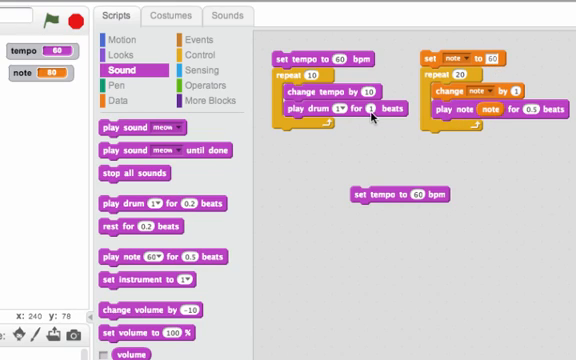